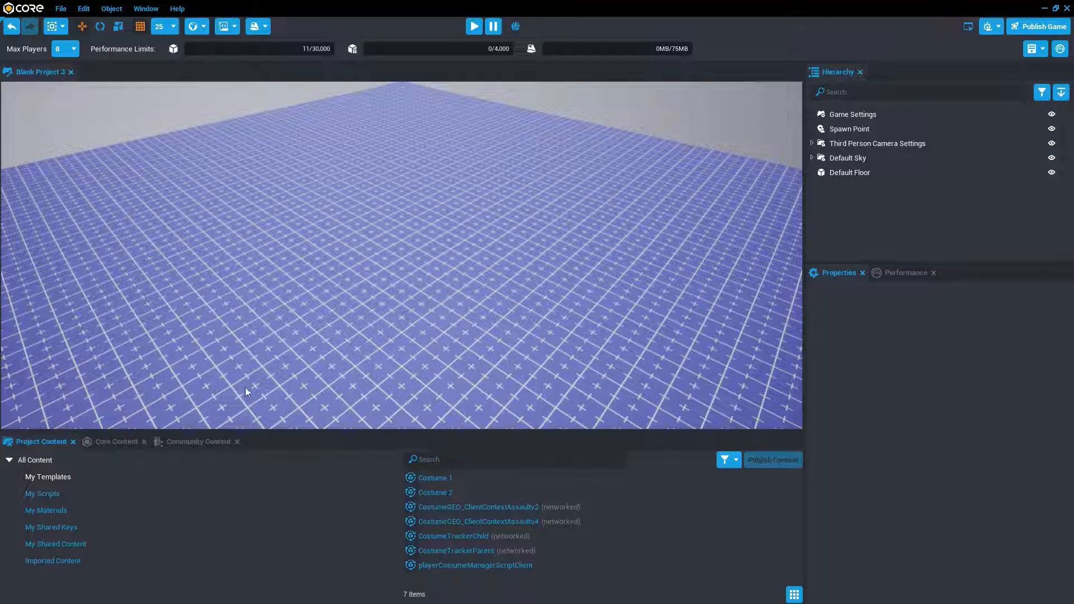
Search community content for 'Multi', import Multiplayer Costume Example, and save the project
left_click(197, 442)
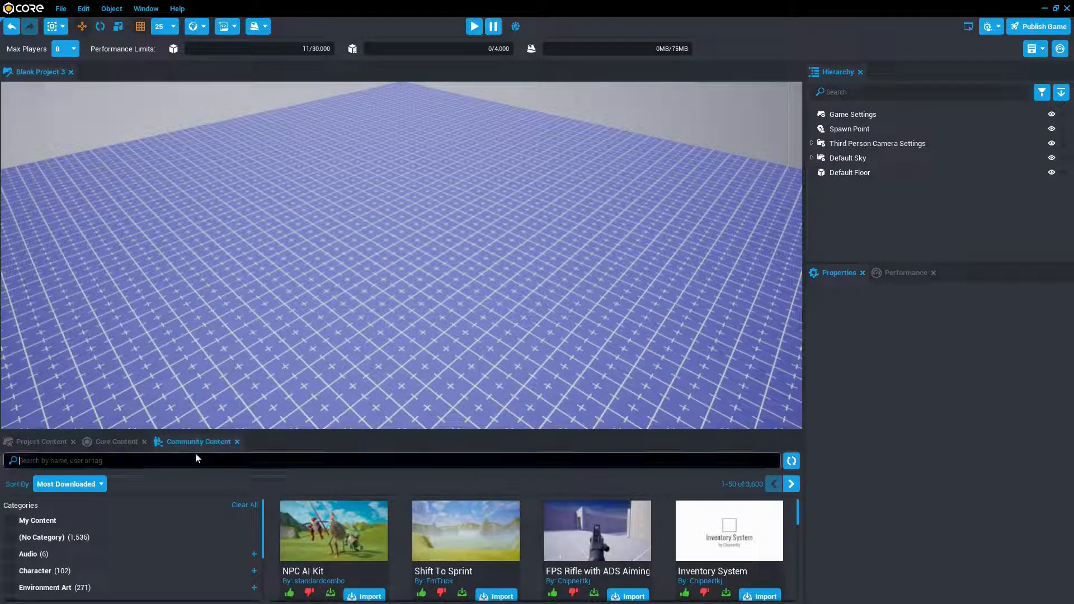
type("Multi")
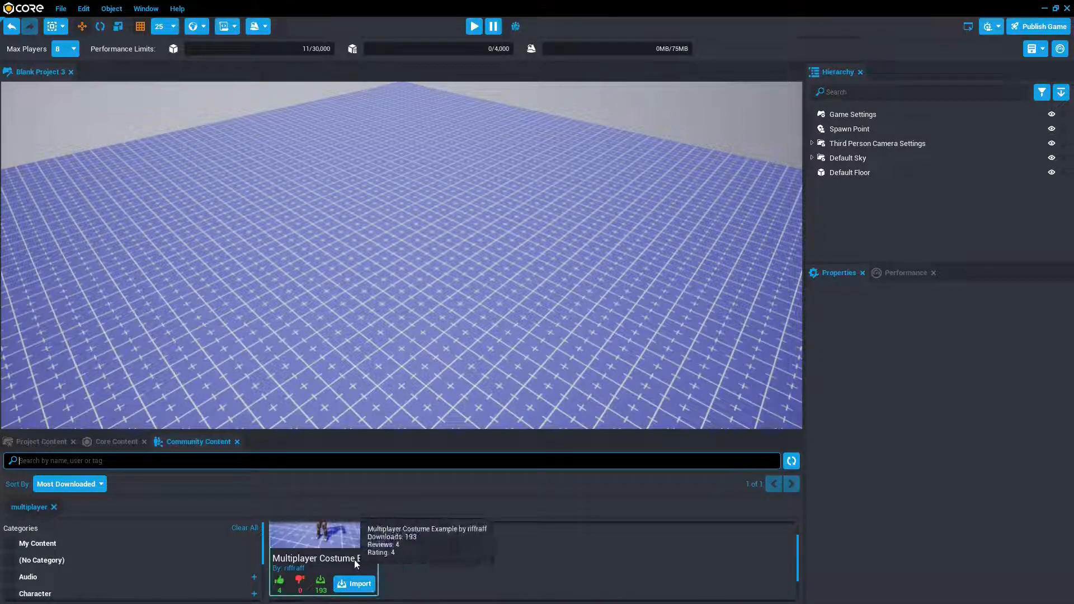
left_click(354, 583)
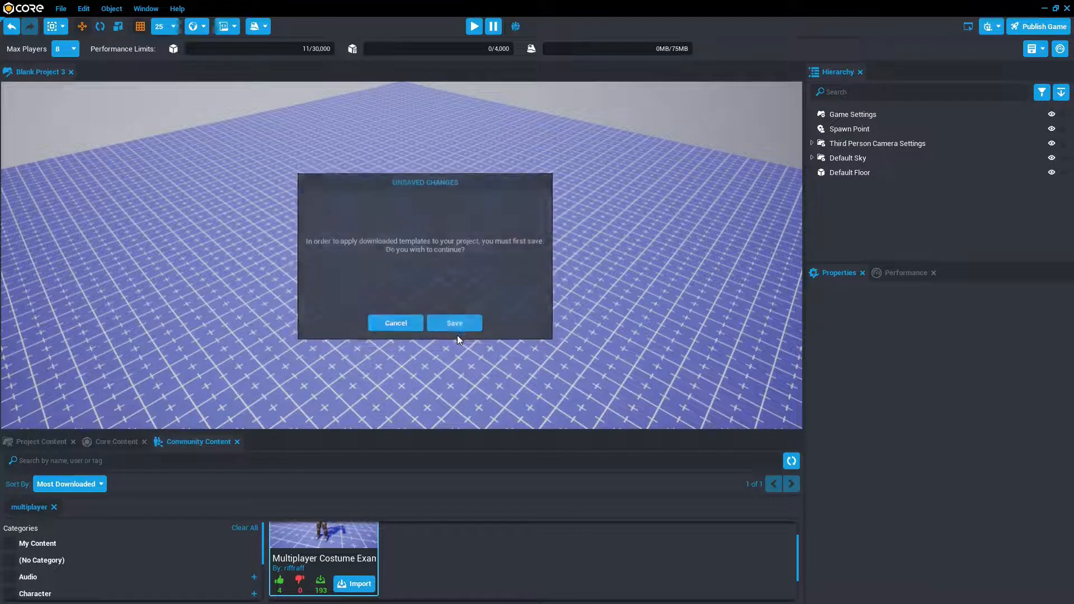
left_click(454, 323)
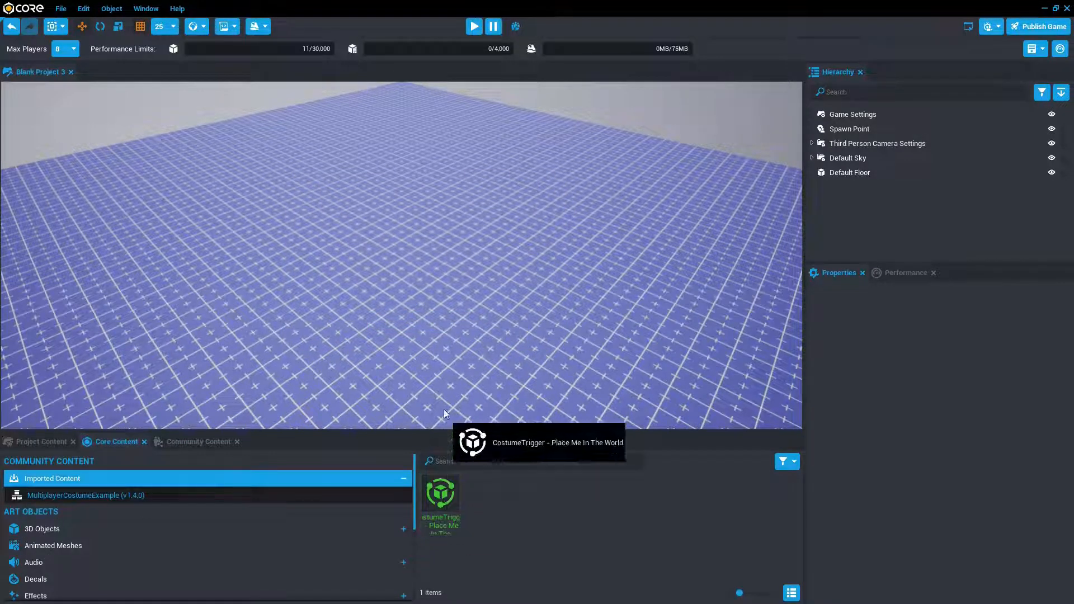
Drop the CostumeTrigger - Place Me In The World template into the viewport and start a preview
left_click_drag(440, 491, 404, 322)
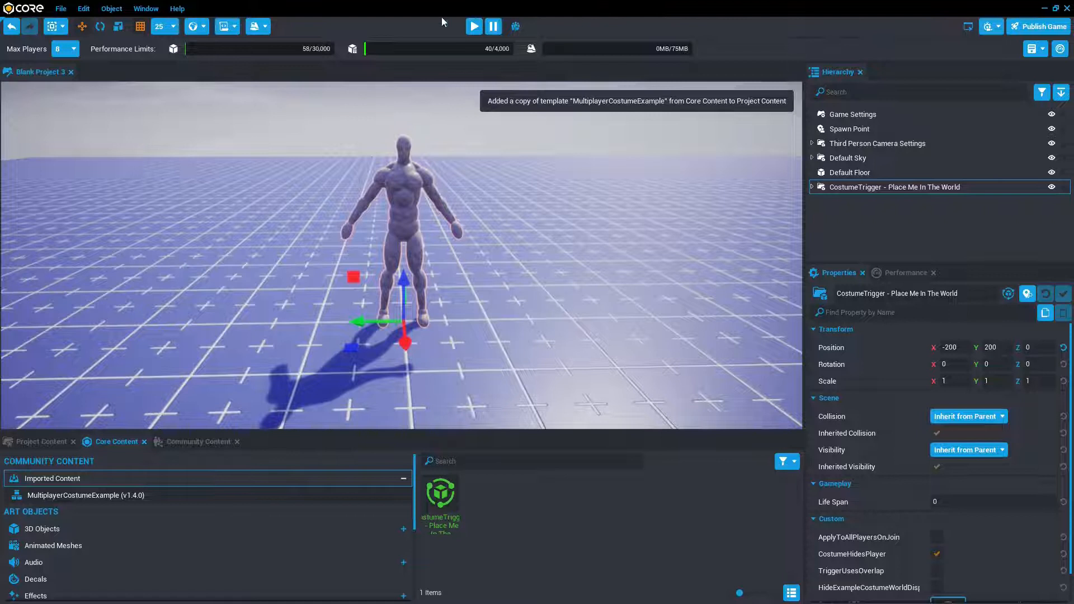
left_click(473, 26)
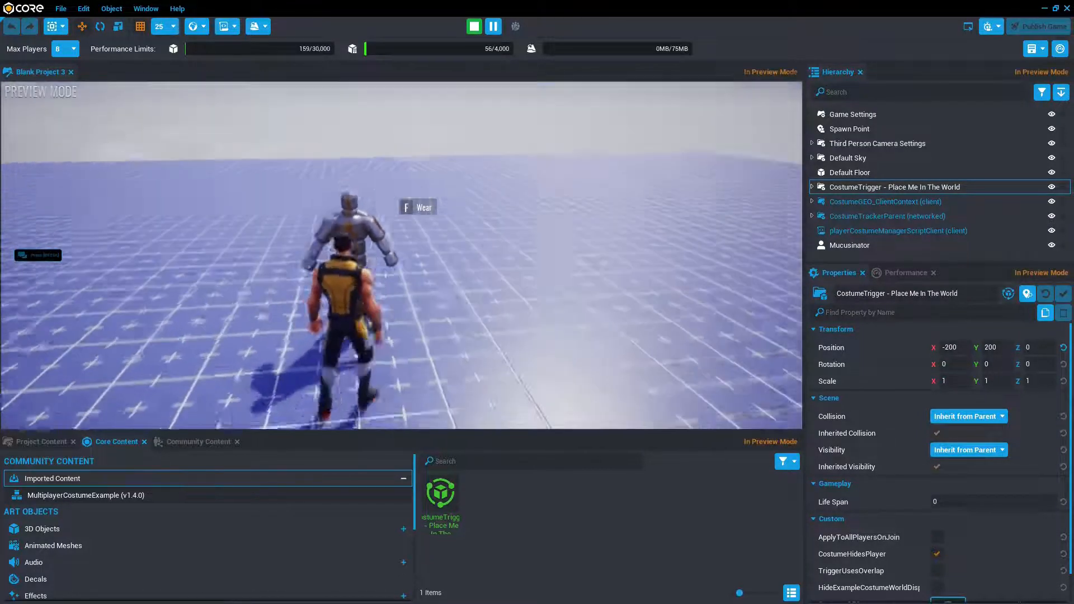
Stop the game preview and return to editing
left_click(473, 27)
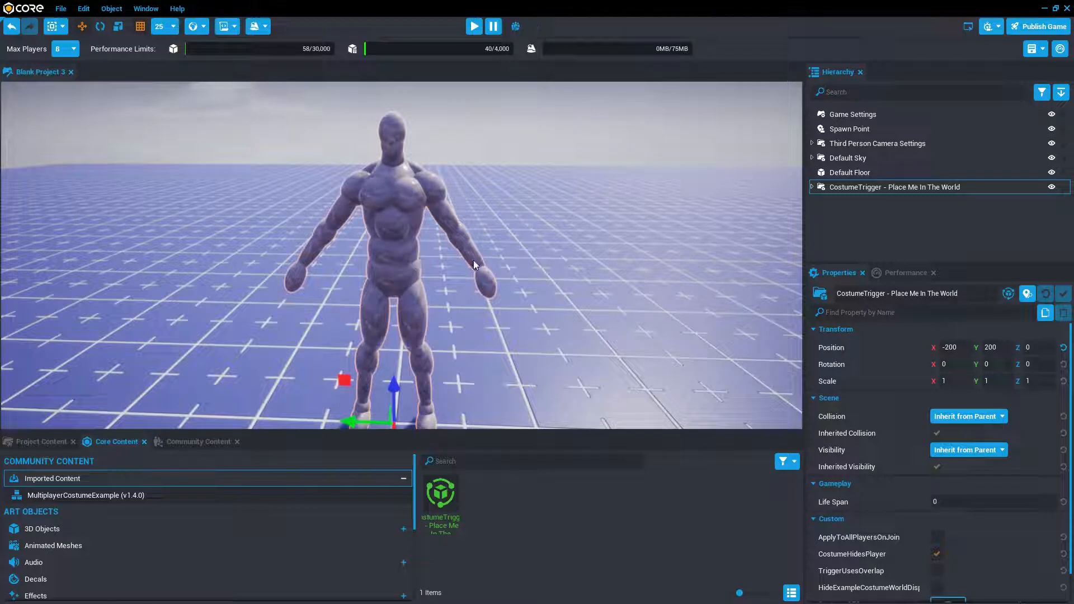
mouse_move(195, 330)
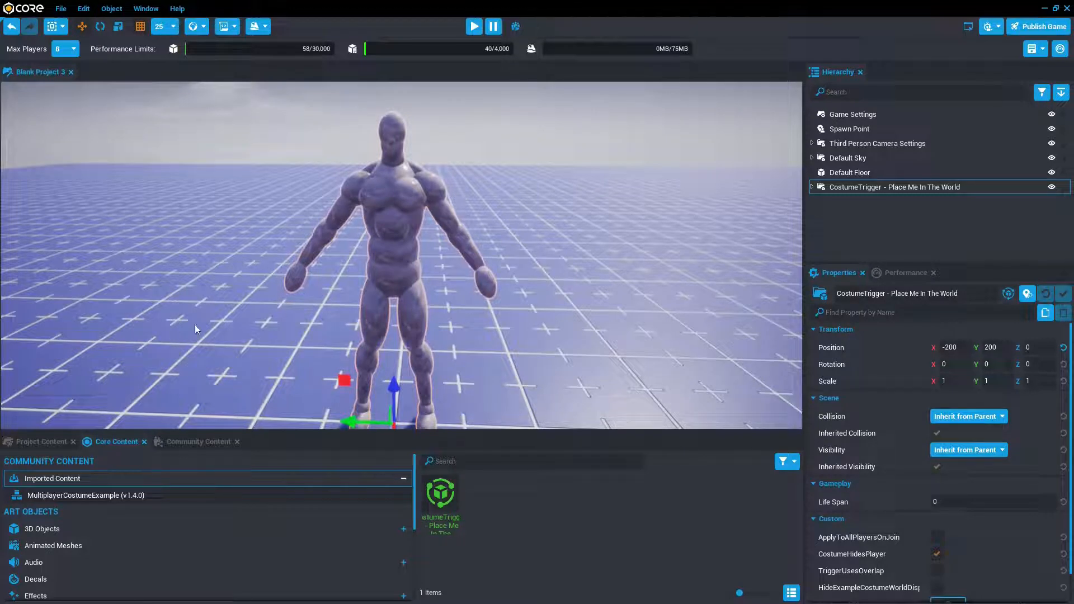
mouse_move(39, 442)
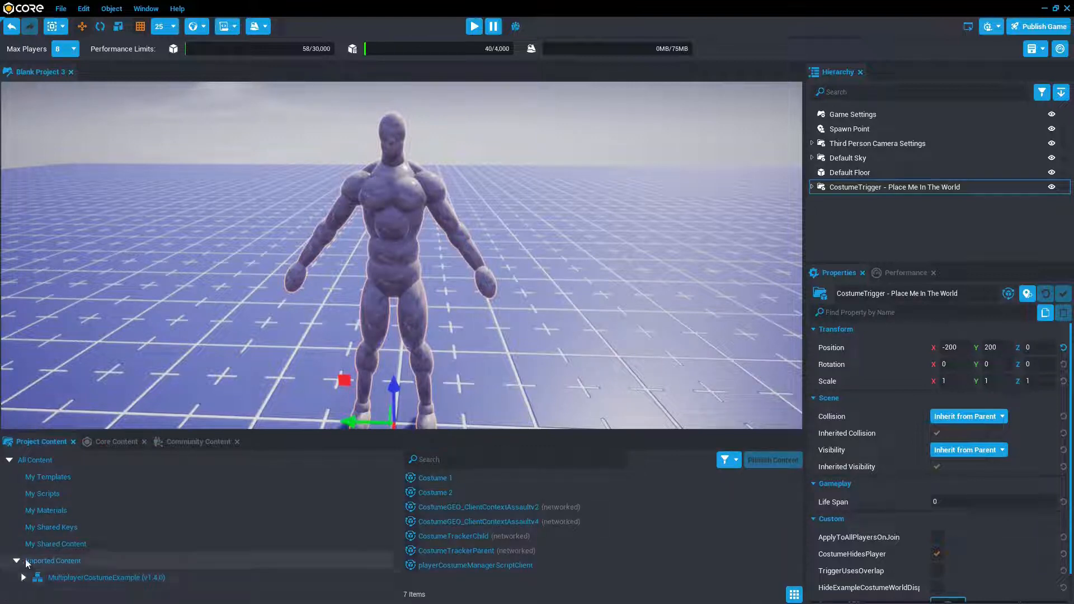
Show the MultiplayerCostumeExample assets in Project Content
left_click(24, 577)
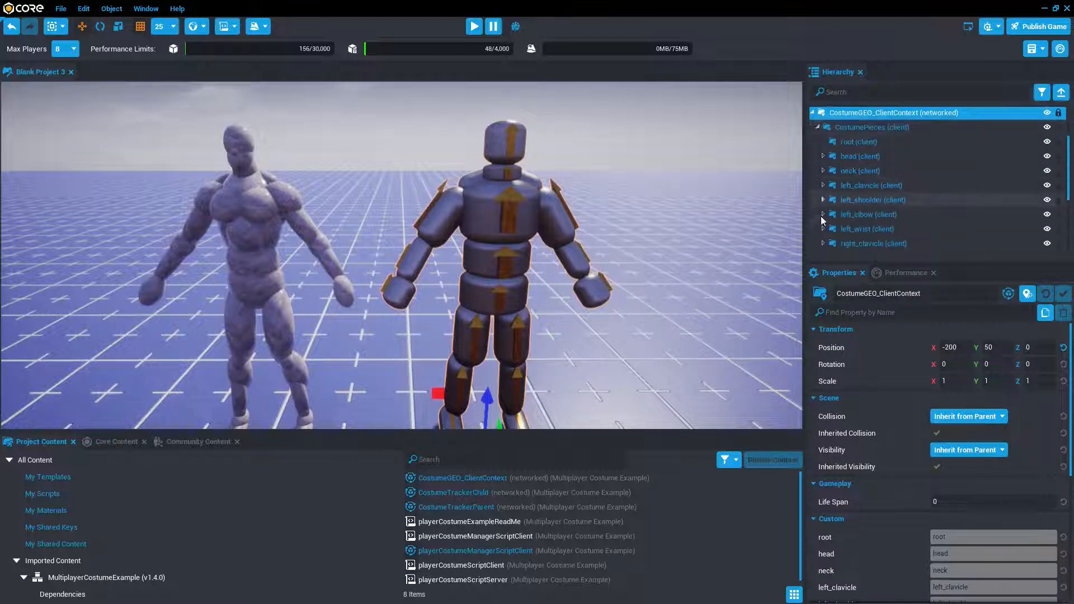
mouse_move(858, 156)
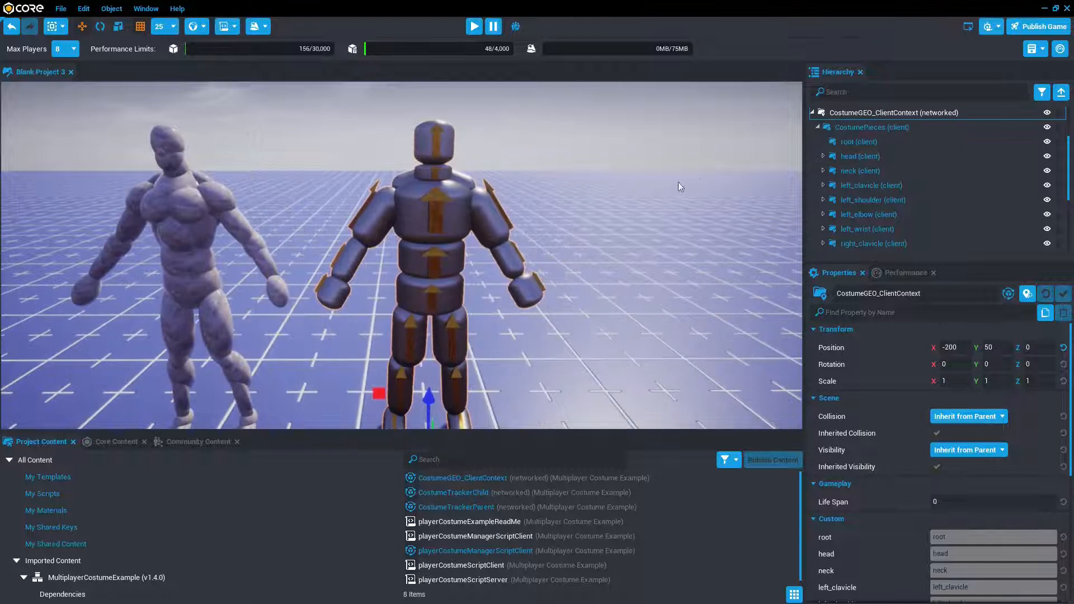
mouse_move(789, 230)
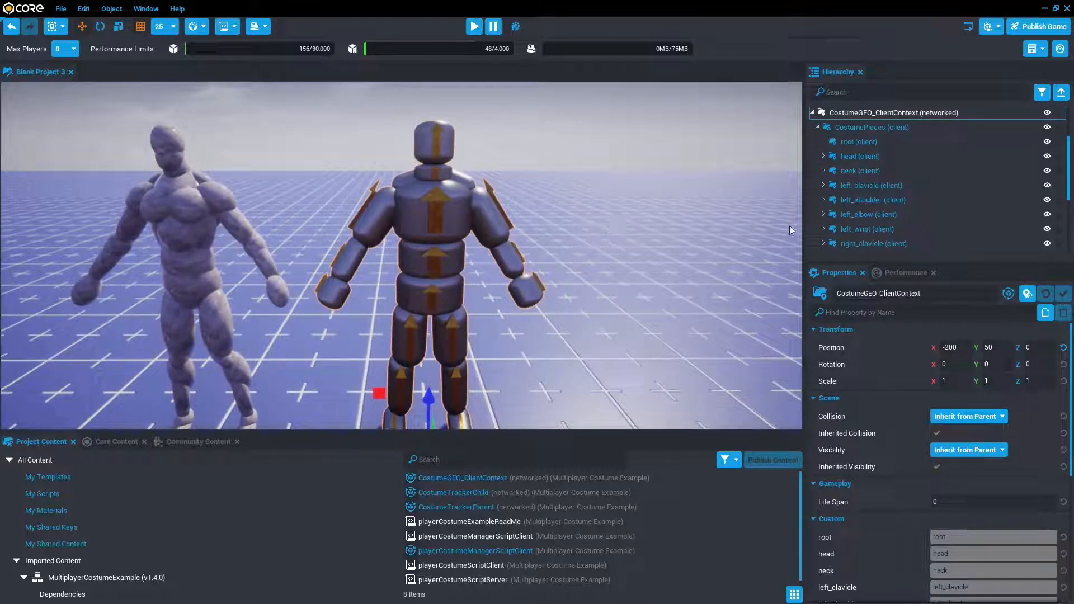
Delete the head's Pyramid and Cube, then place a small duplicated head_Capsule on the face
left_click(859, 171)
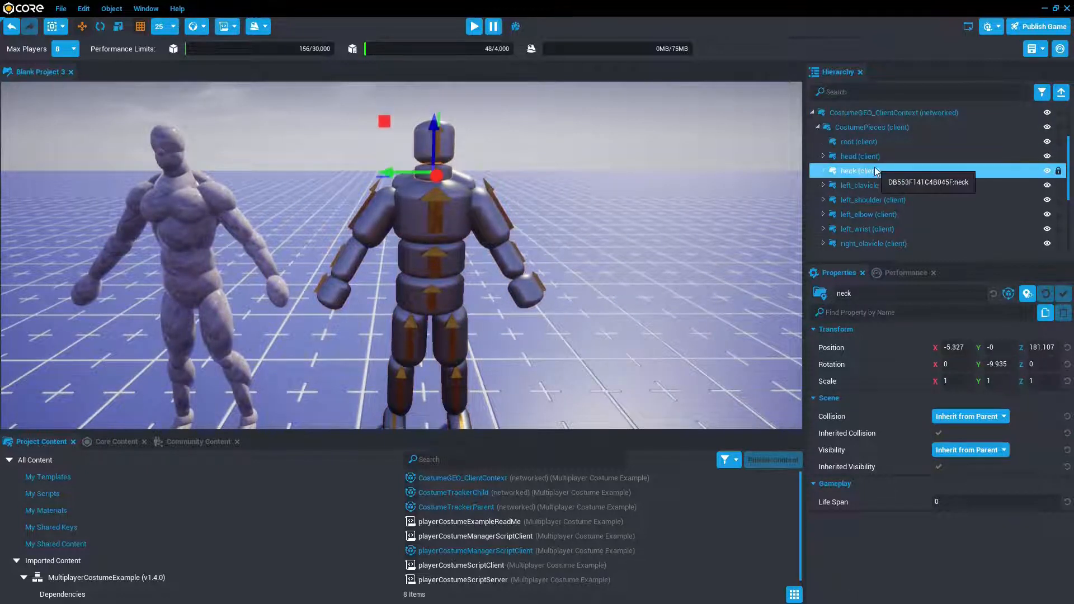
left_click(873, 199)
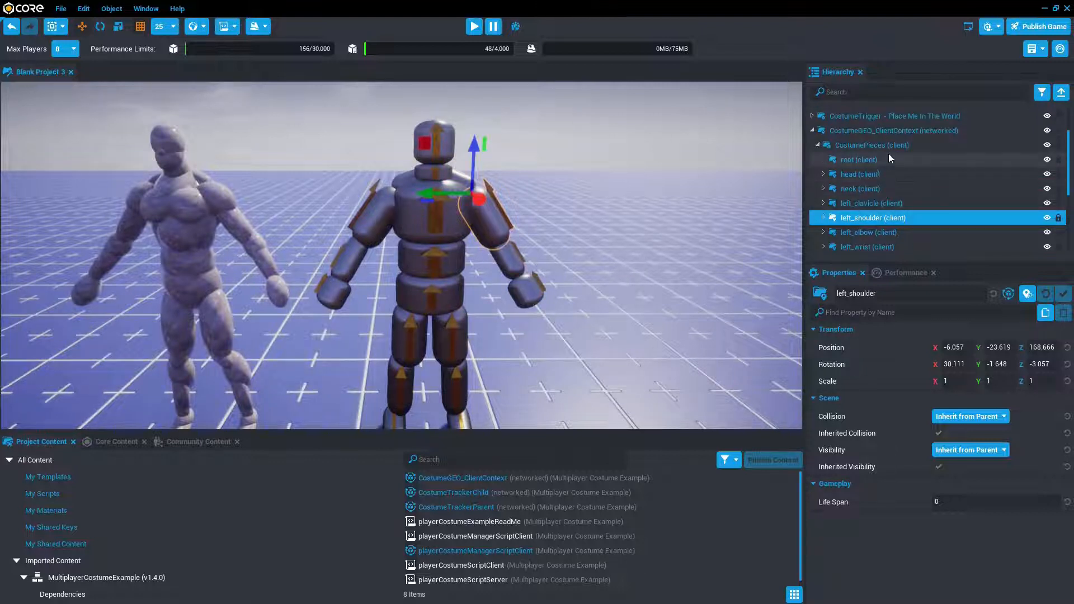
right_click(892, 130)
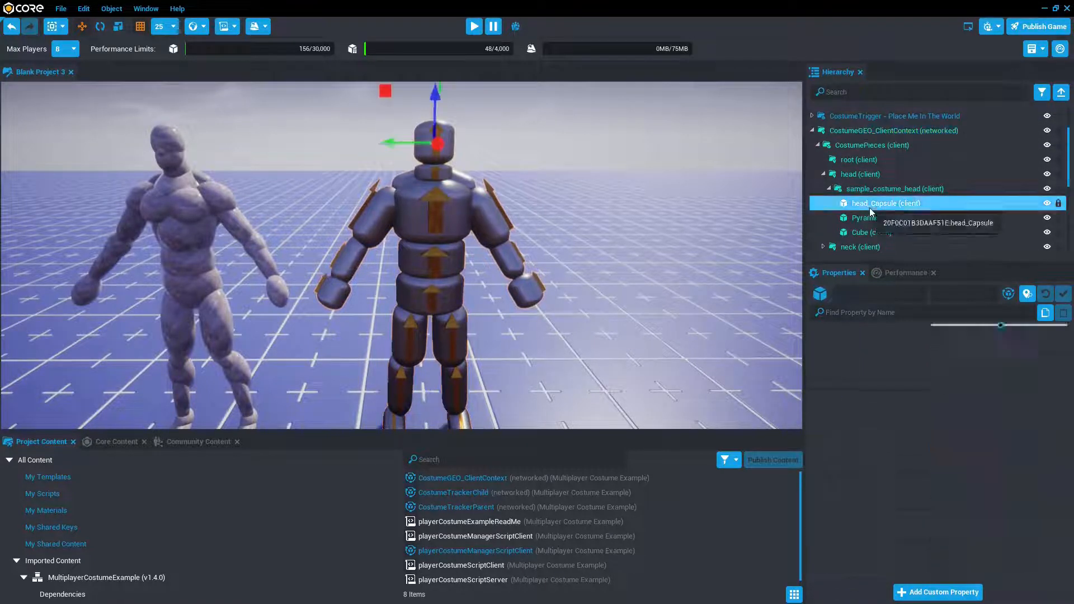
left_click(885, 202)
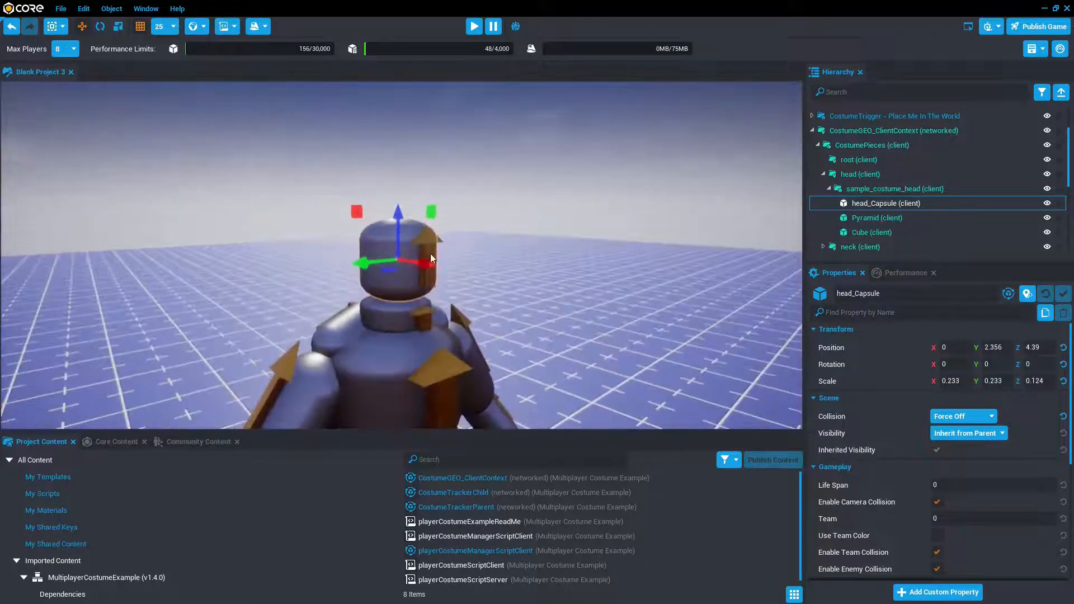
left_click(875, 218)
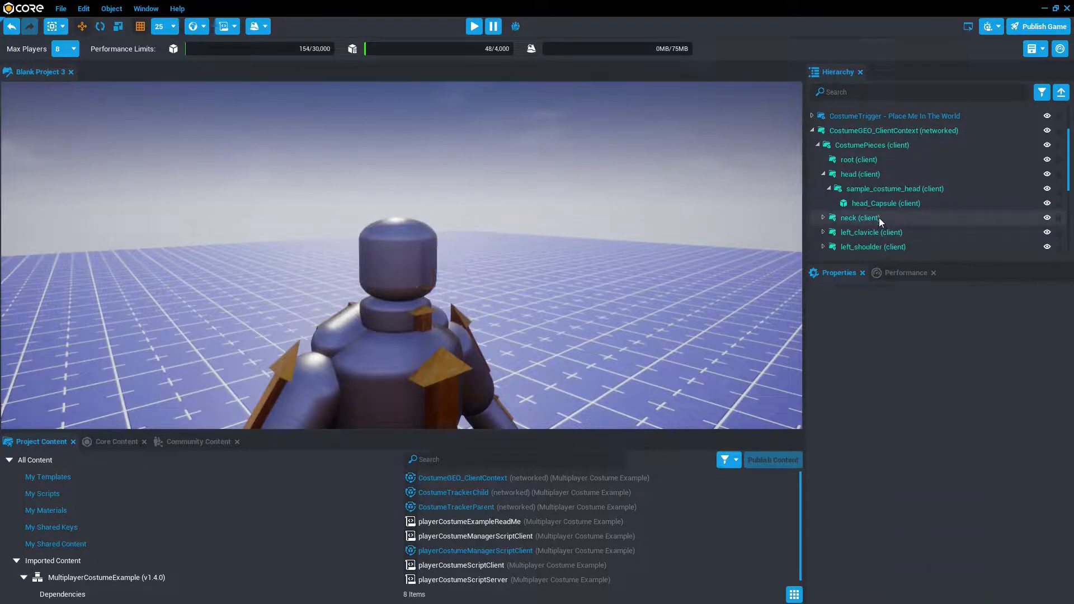
left_click(884, 217)
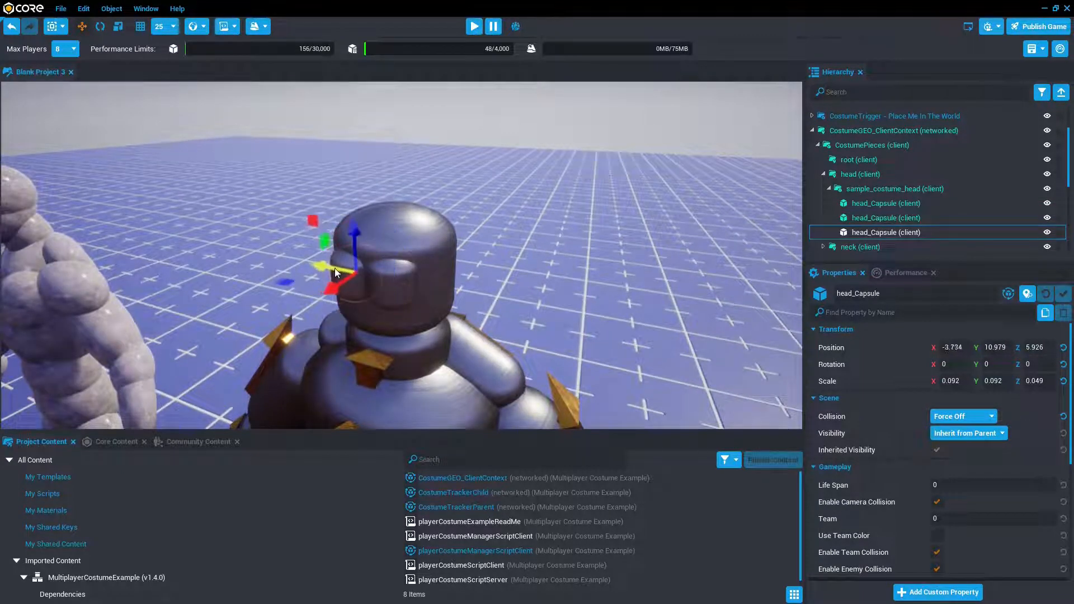
left_click_drag(332, 257, 349, 303)
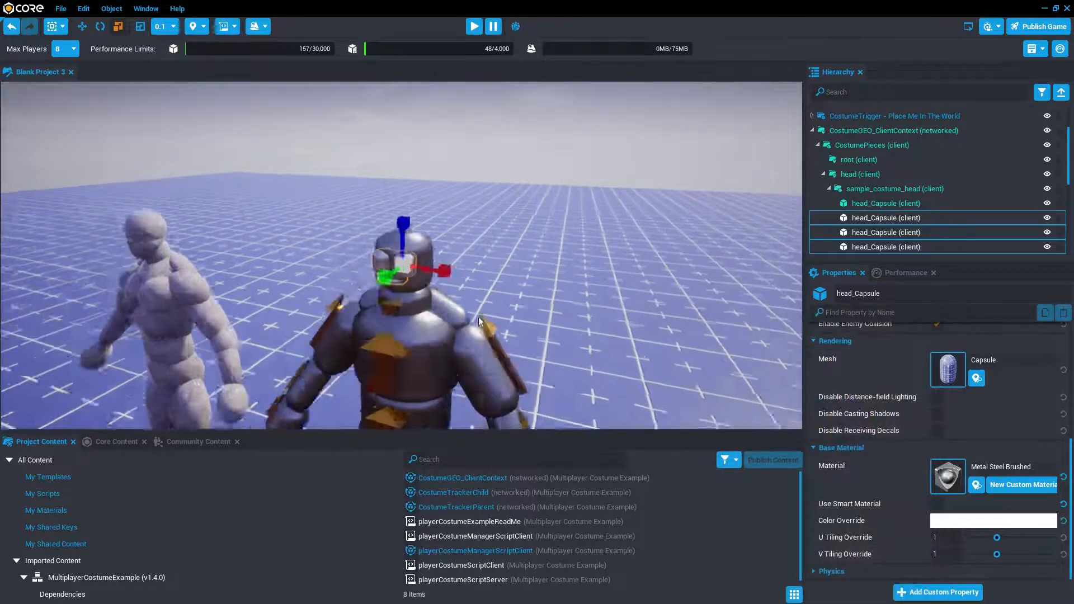
Select CostumeGEO_ClientContext and collapse its pieces in the Hierarchy
left_click(892, 130)
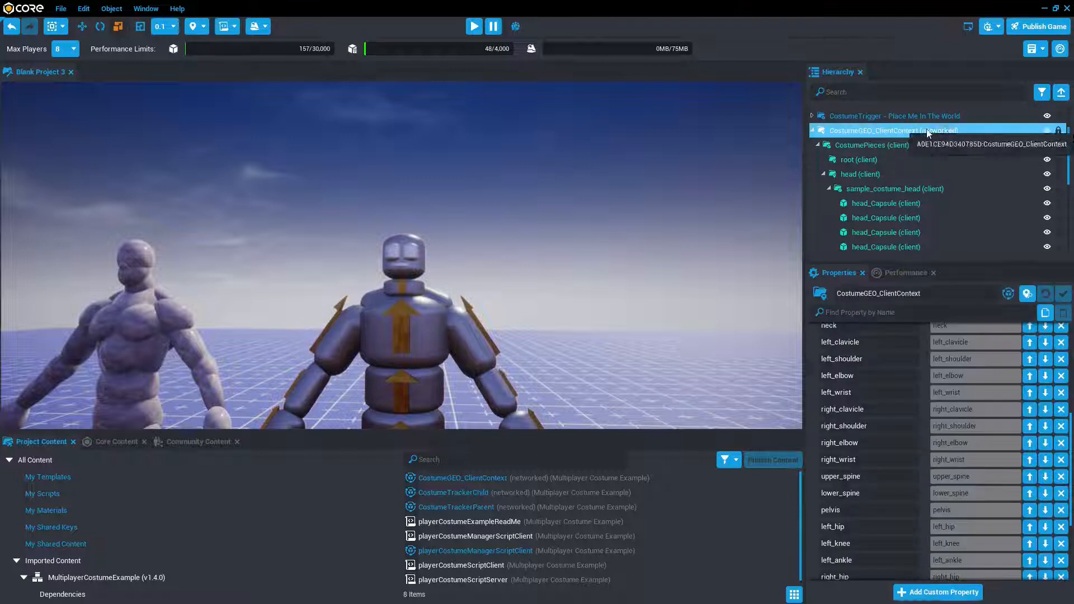
left_click(890, 293)
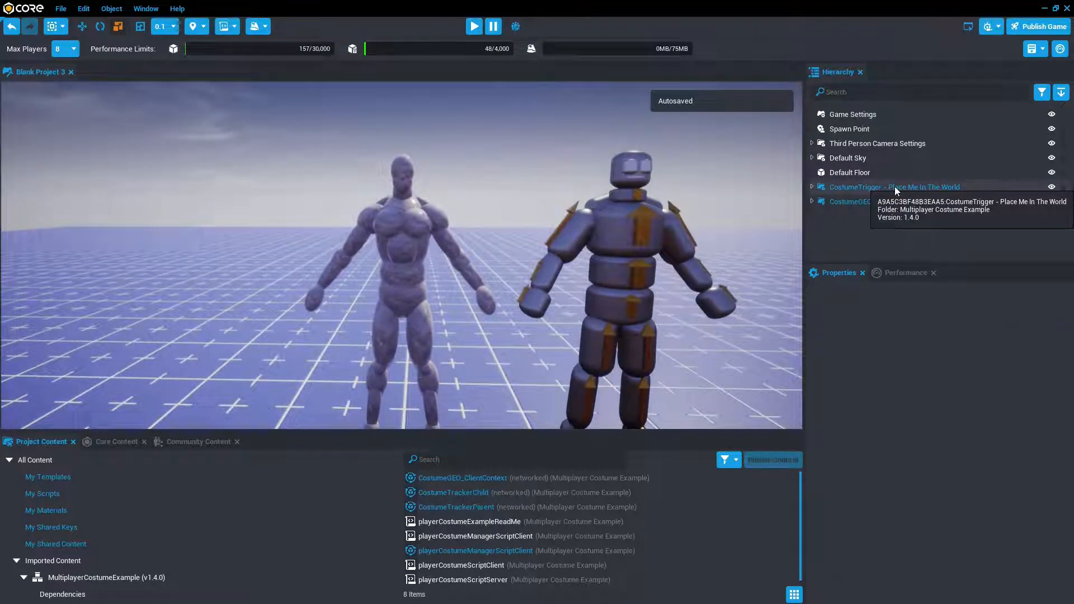
left_click(893, 186)
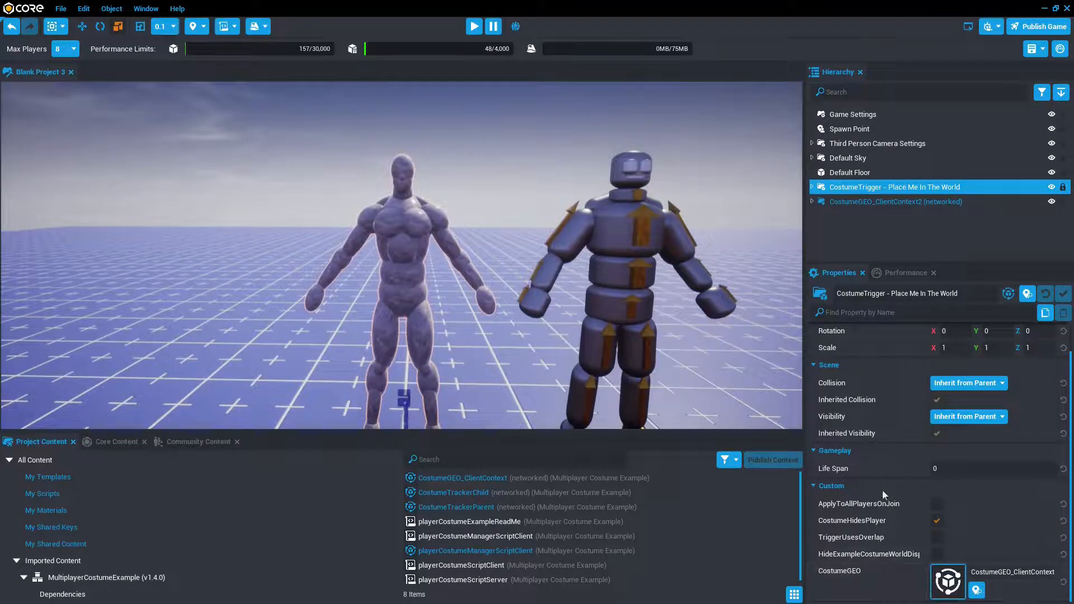
mouse_move(877, 503)
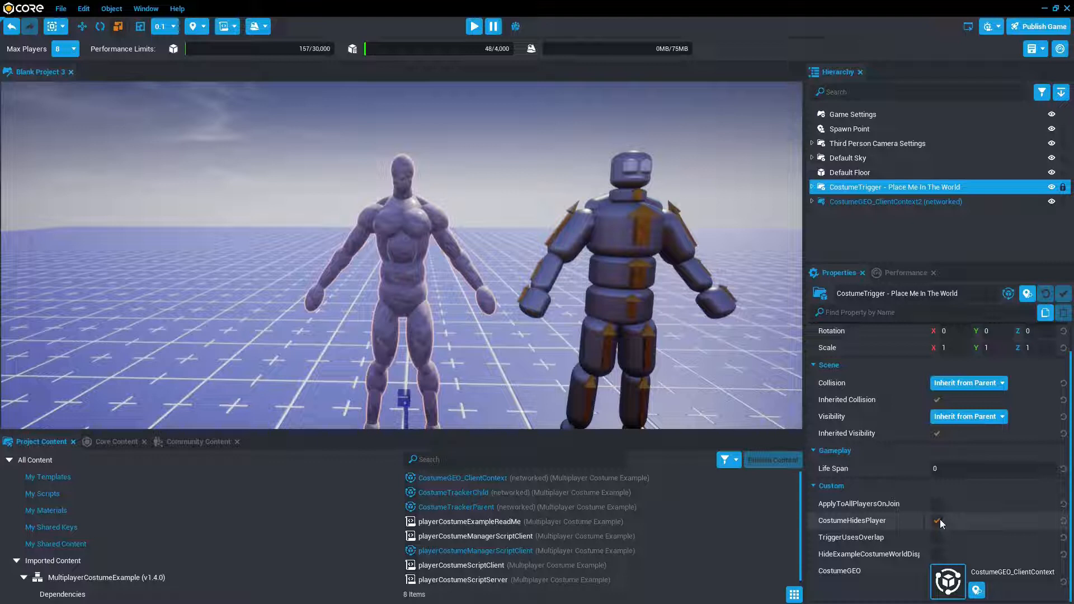
left_click(936, 521)
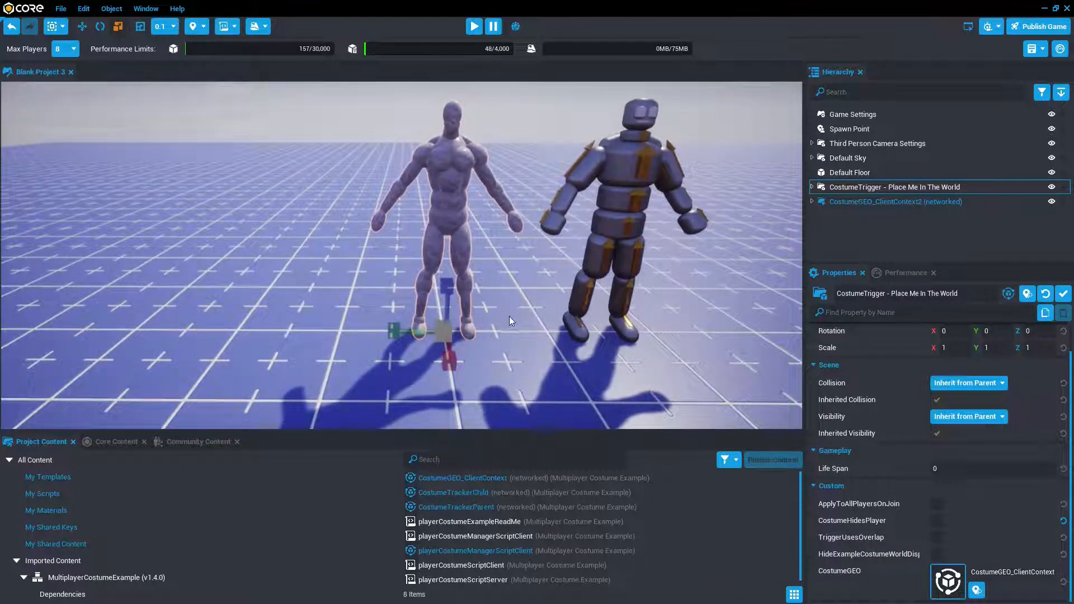
mouse_move(431, 290)
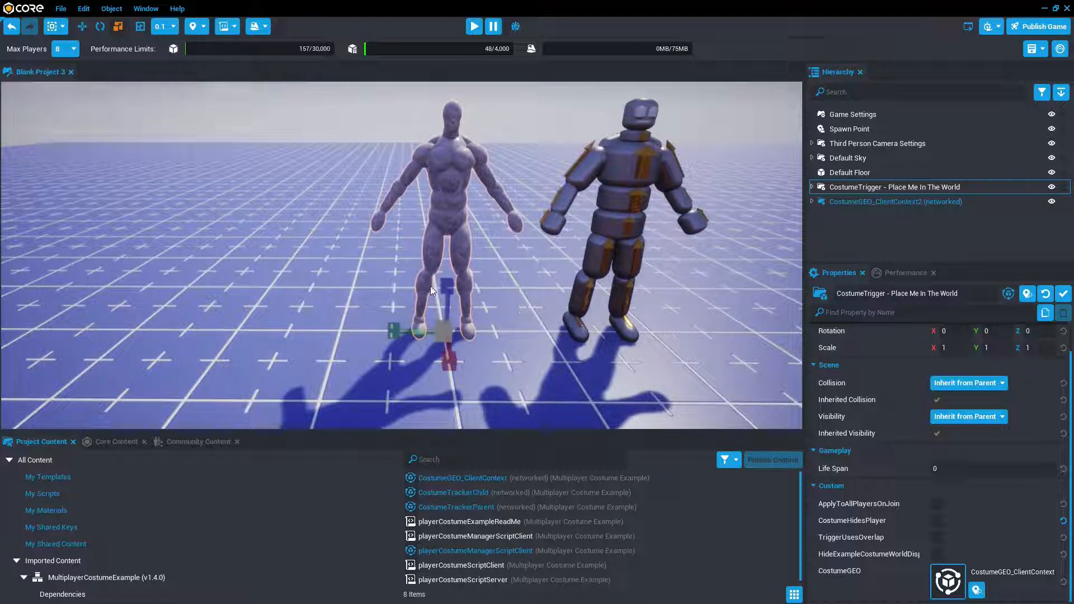
mouse_move(522, 362)
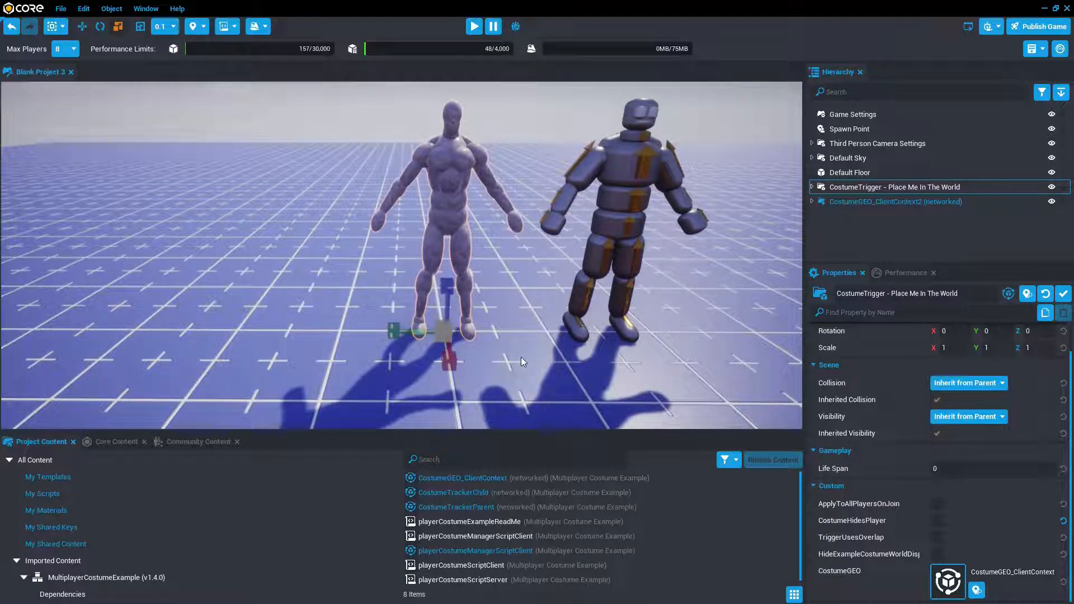
mouse_move(614, 392)
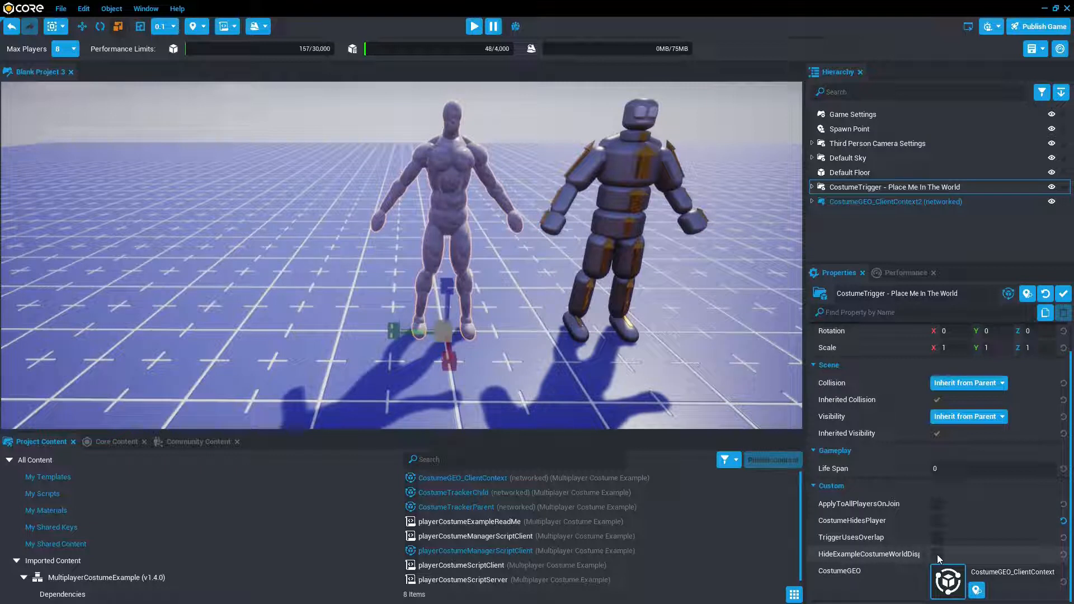
mouse_move(924, 581)
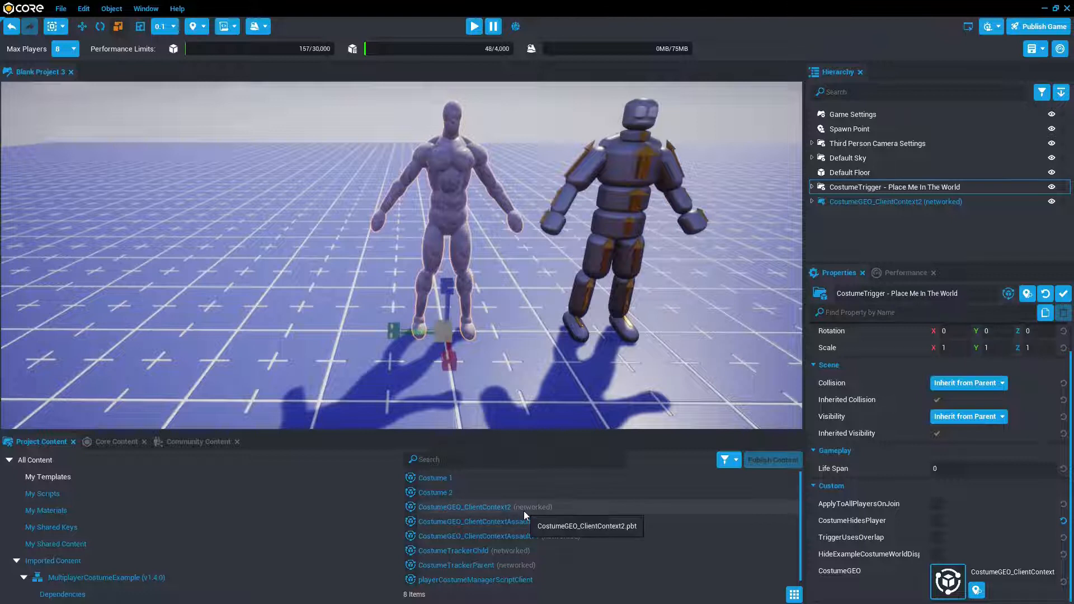
Select the CostumeGEO_ClientContext2 template and start a game preview
left_click(464, 507)
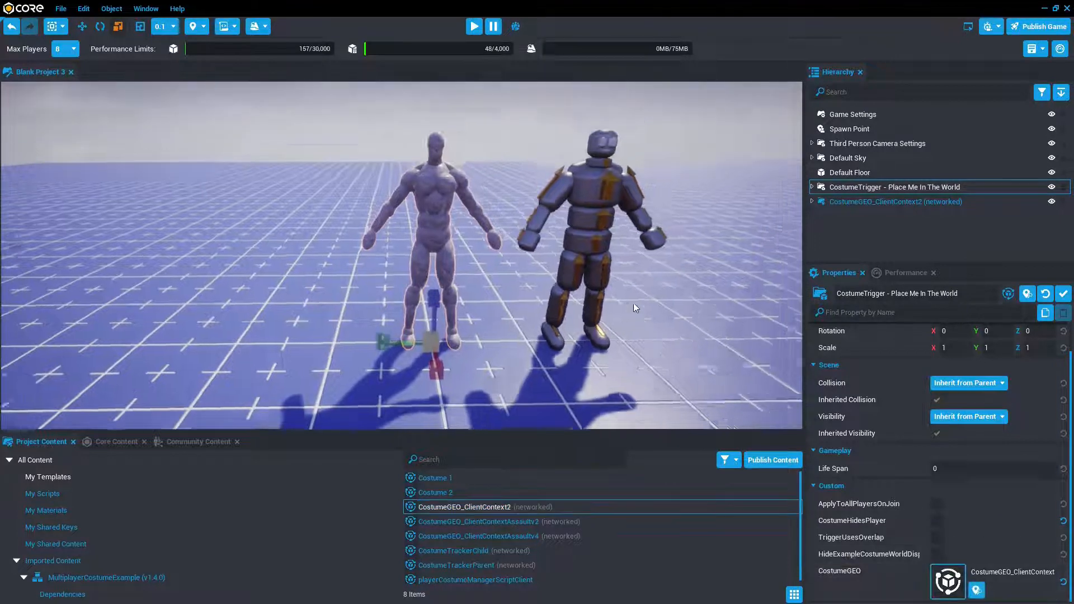
left_click(473, 26)
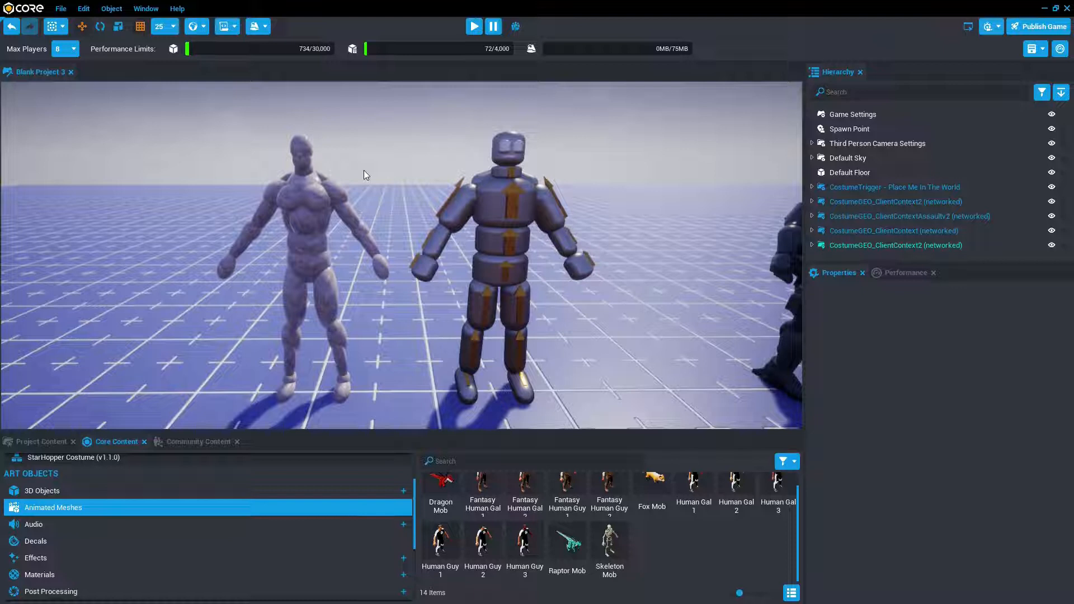
mouse_move(394, 174)
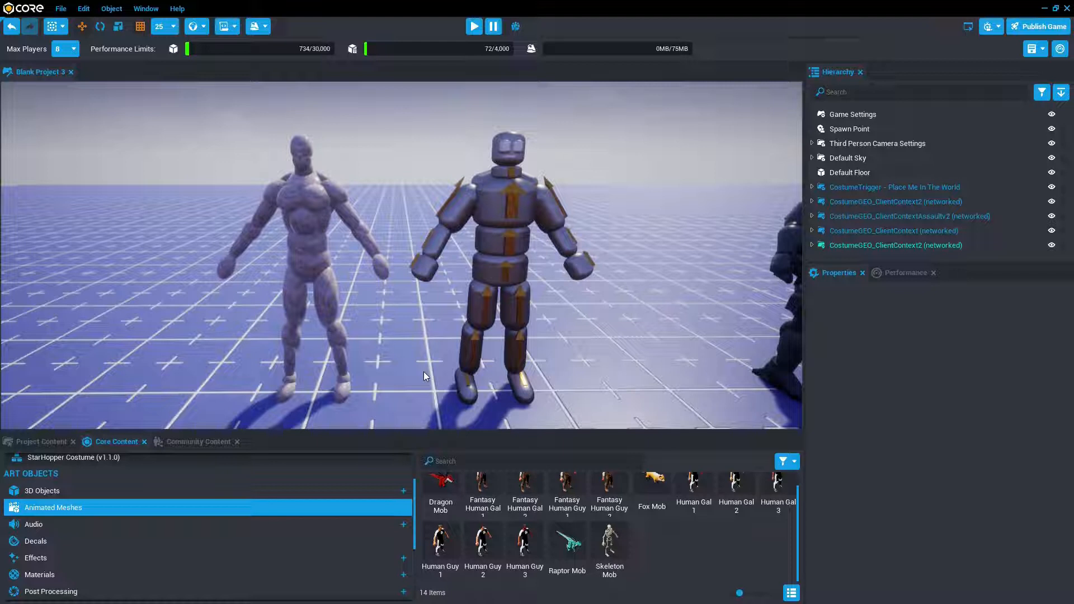
mouse_move(416, 369)
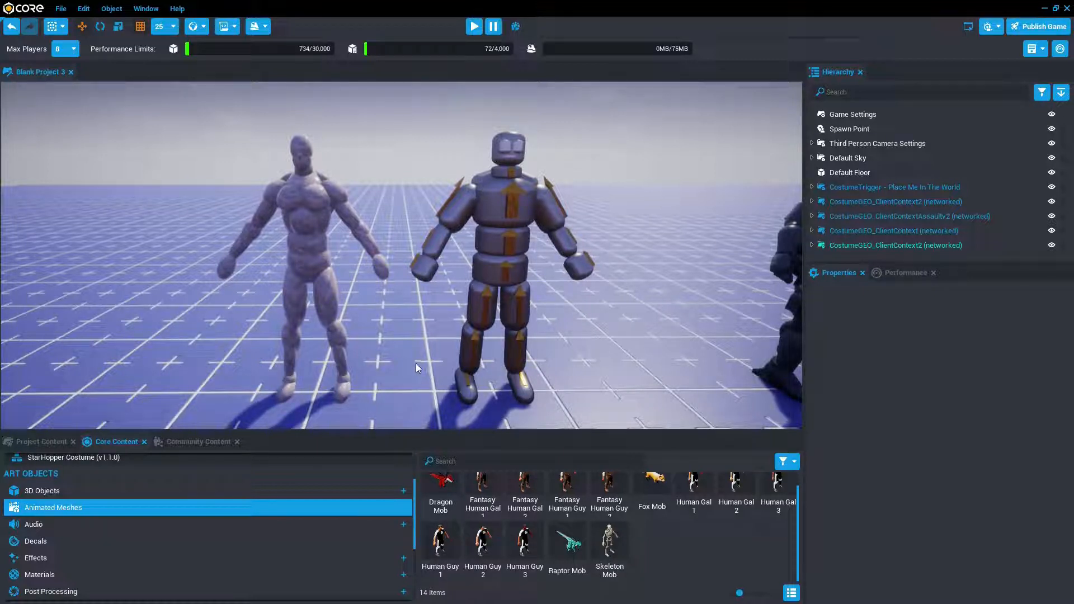
mouse_move(433, 341)
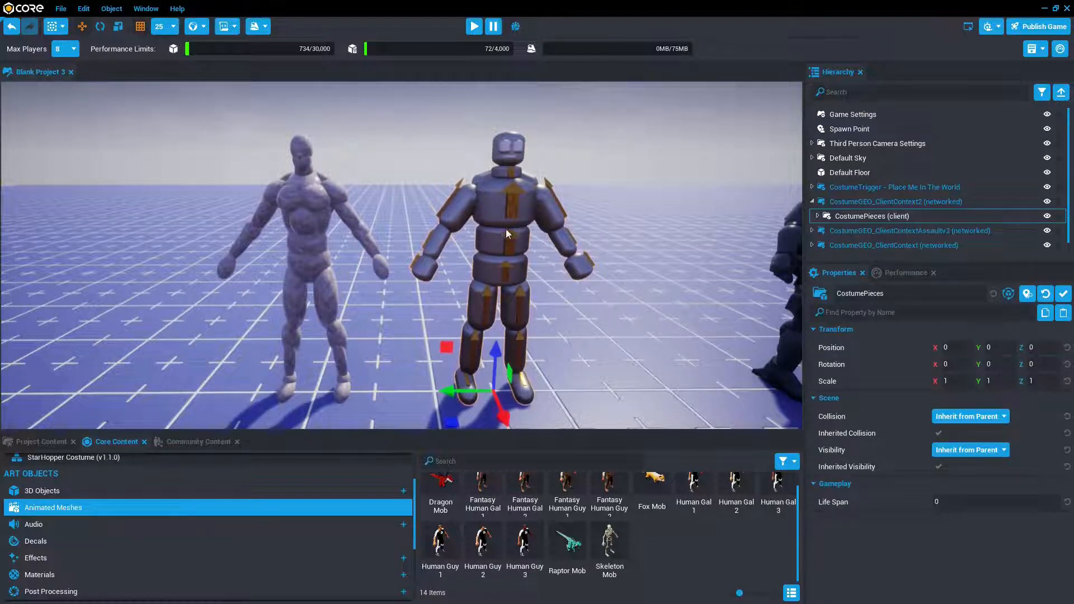
mouse_move(470, 318)
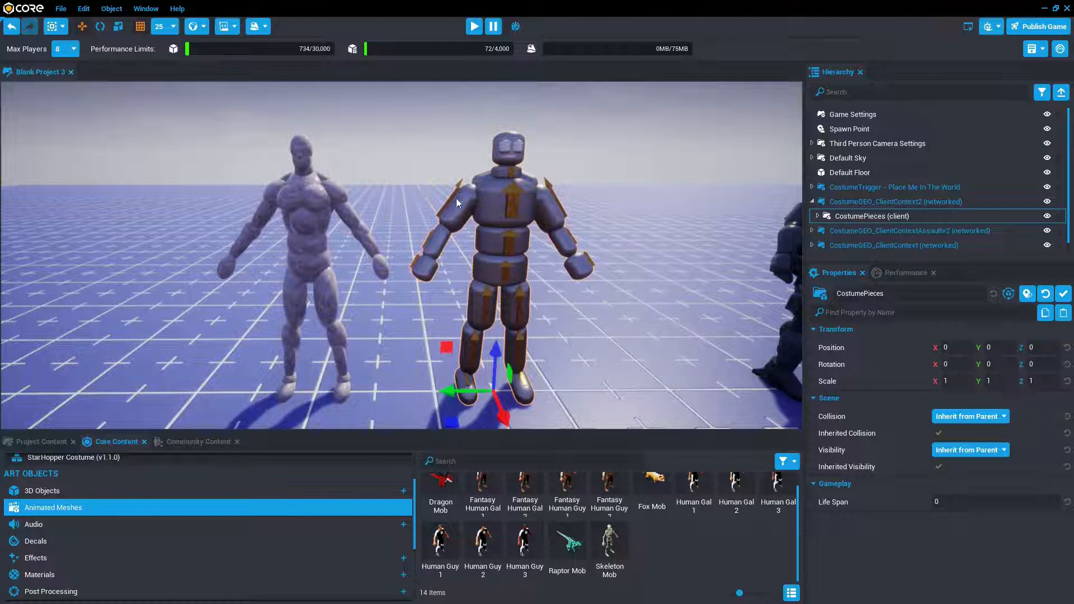
Select the right-shoulder Capsule (client) and confirm its Collision is Force Off
left_click(875, 188)
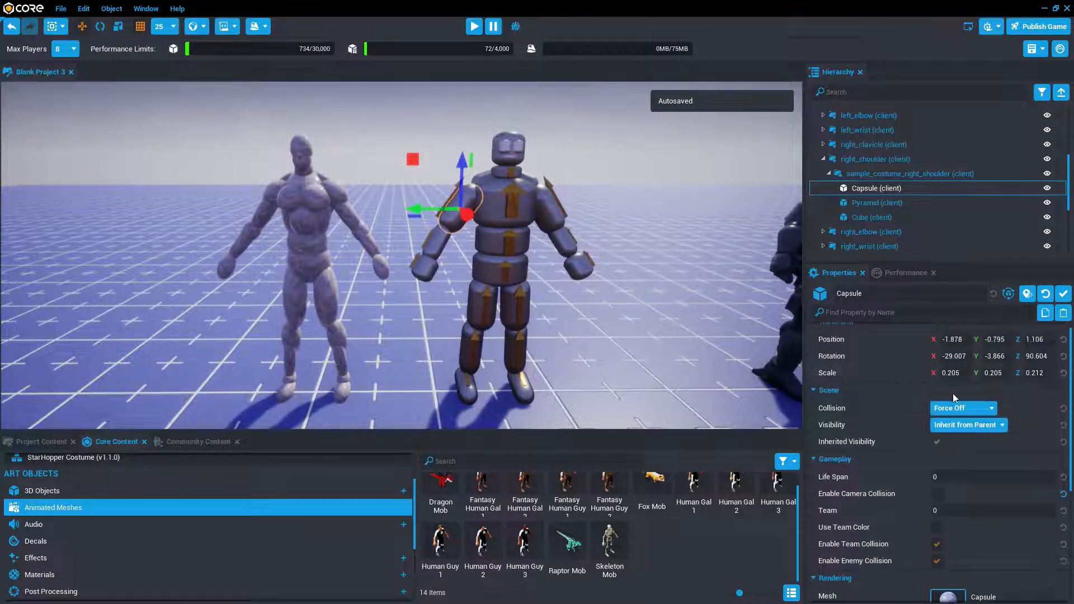
left_click(961, 408)
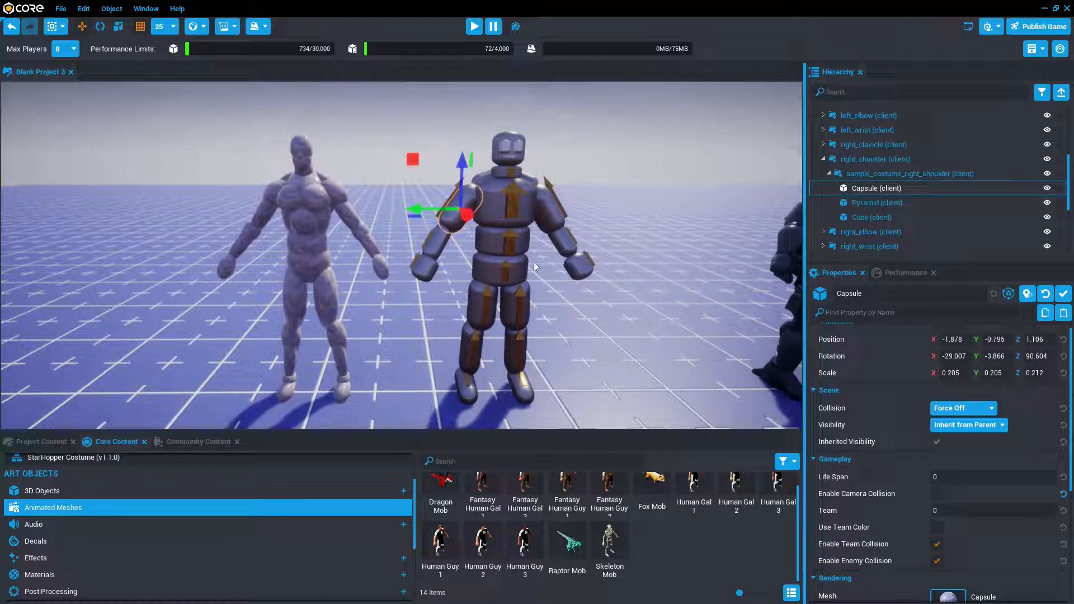
mouse_move(500, 152)
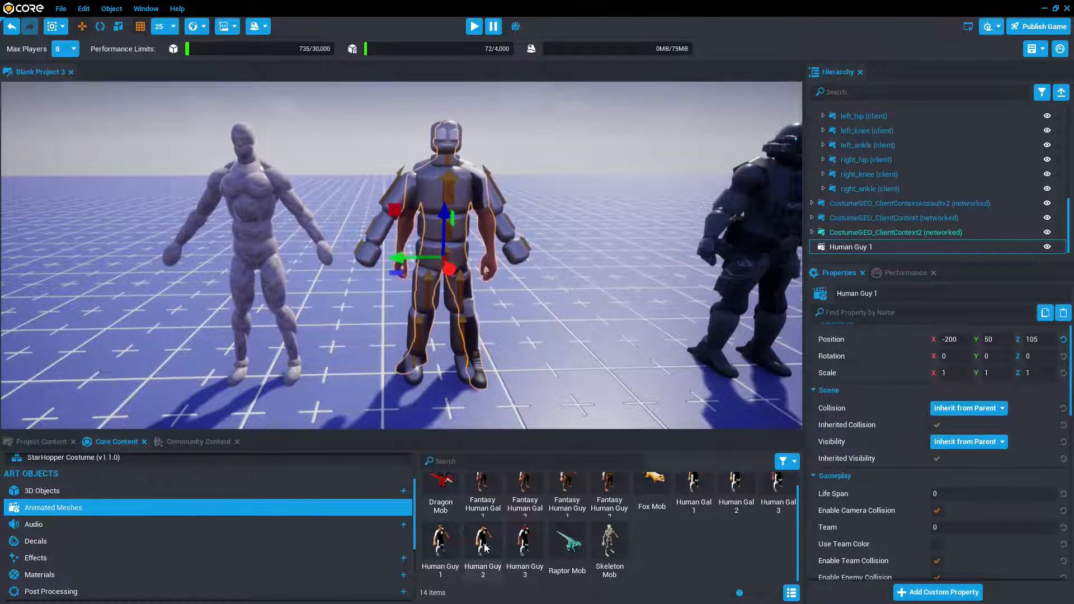
mouse_move(608, 490)
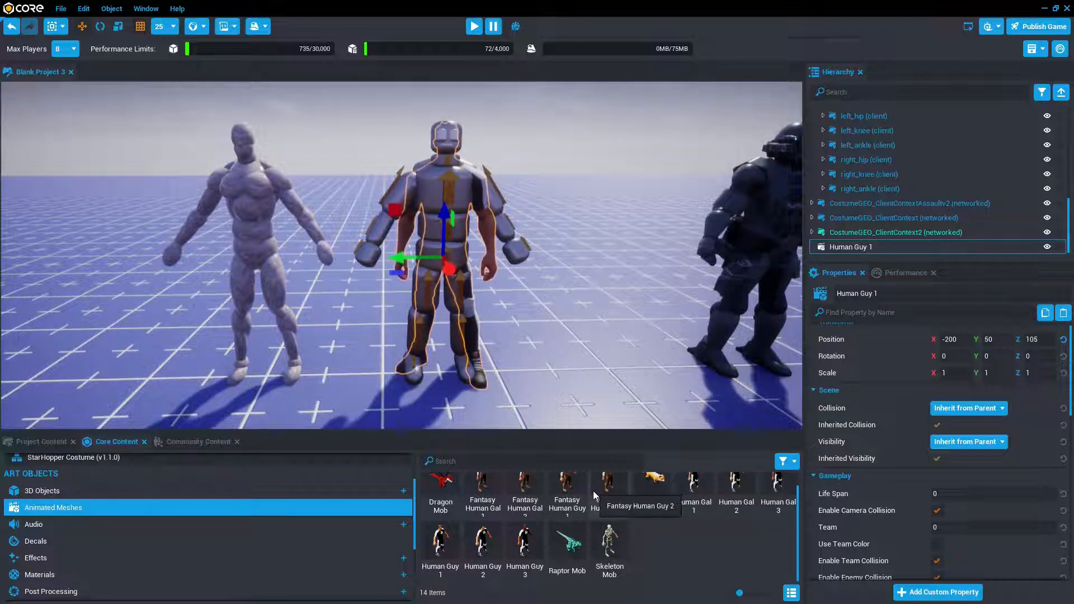
mouse_move(541, 342)
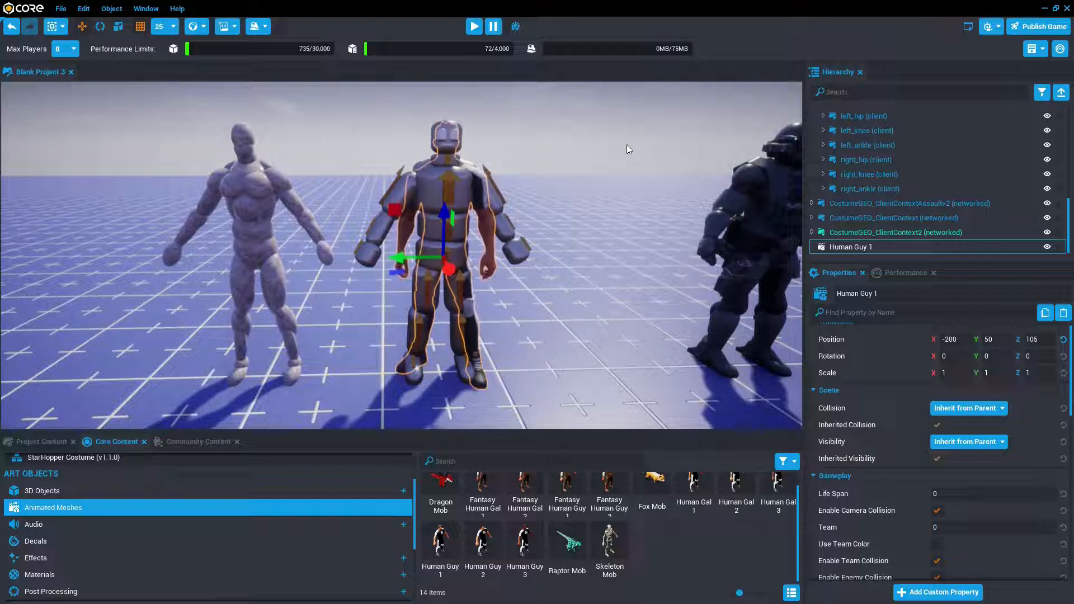
mouse_move(356, 433)
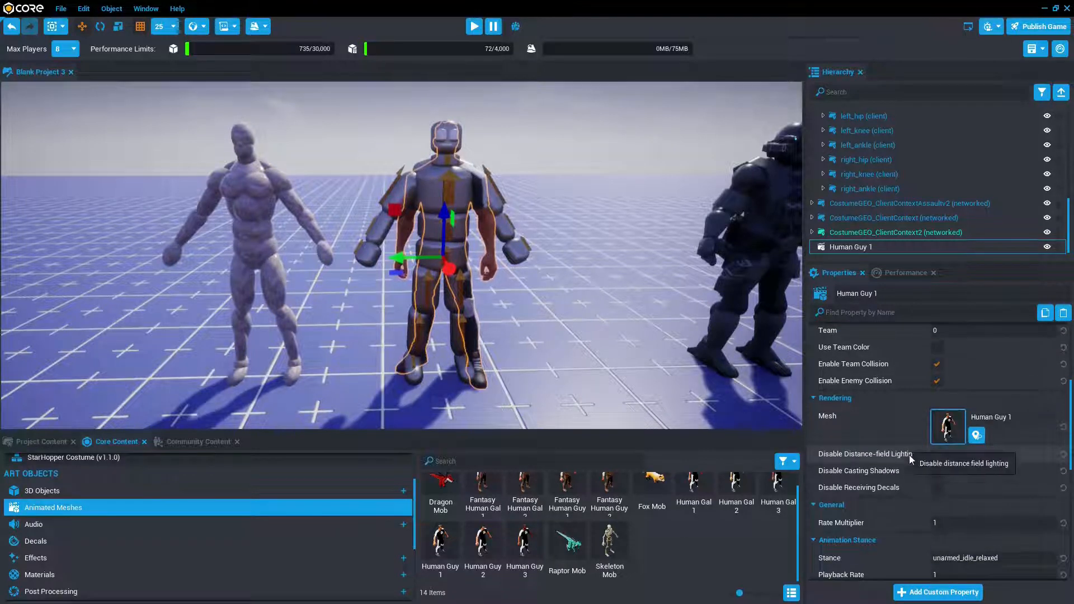
Change Human Guy 1's Stance property to unarmed_bind_pose
scroll("down", 3)
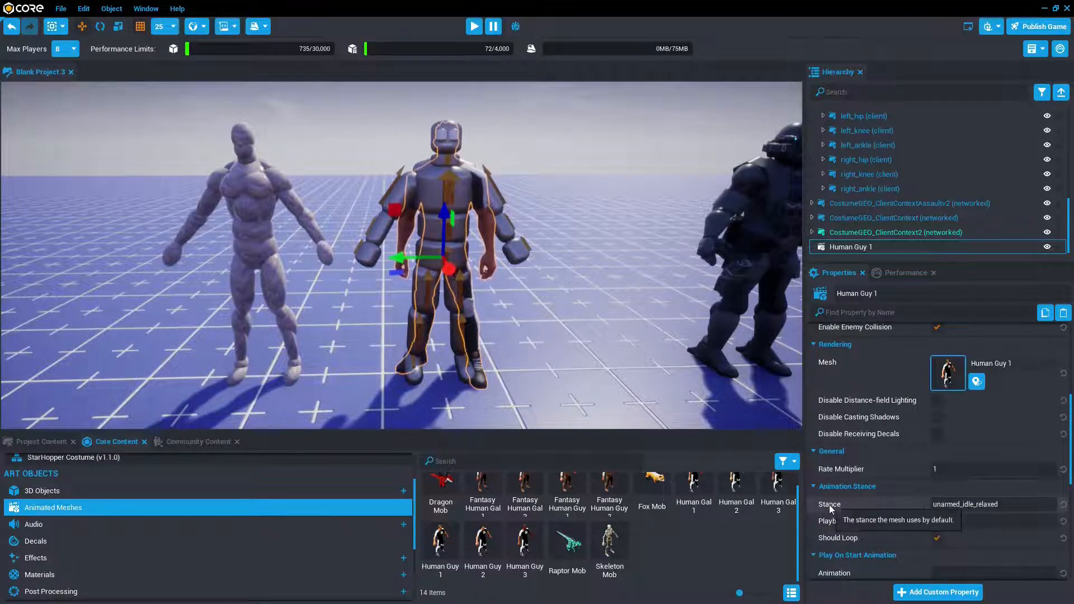
left_click(992, 504)
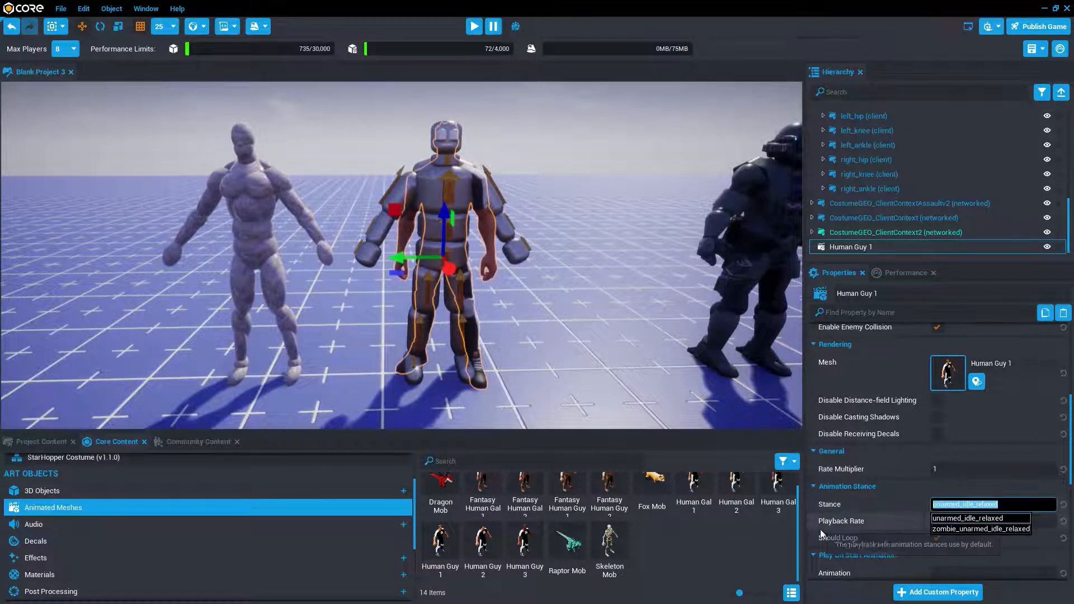
type("bin")
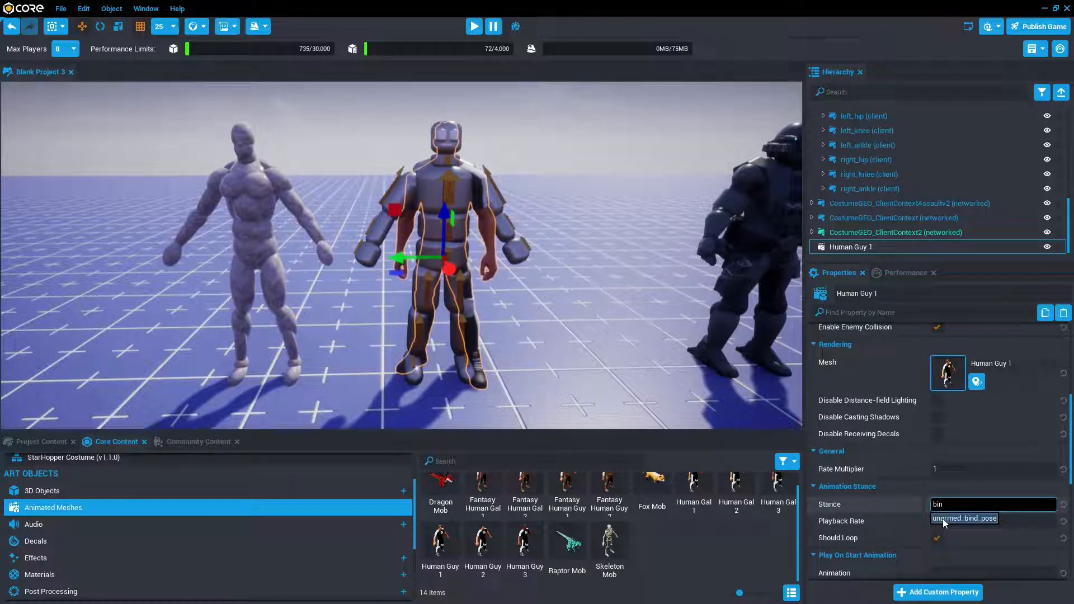
left_click(964, 518)
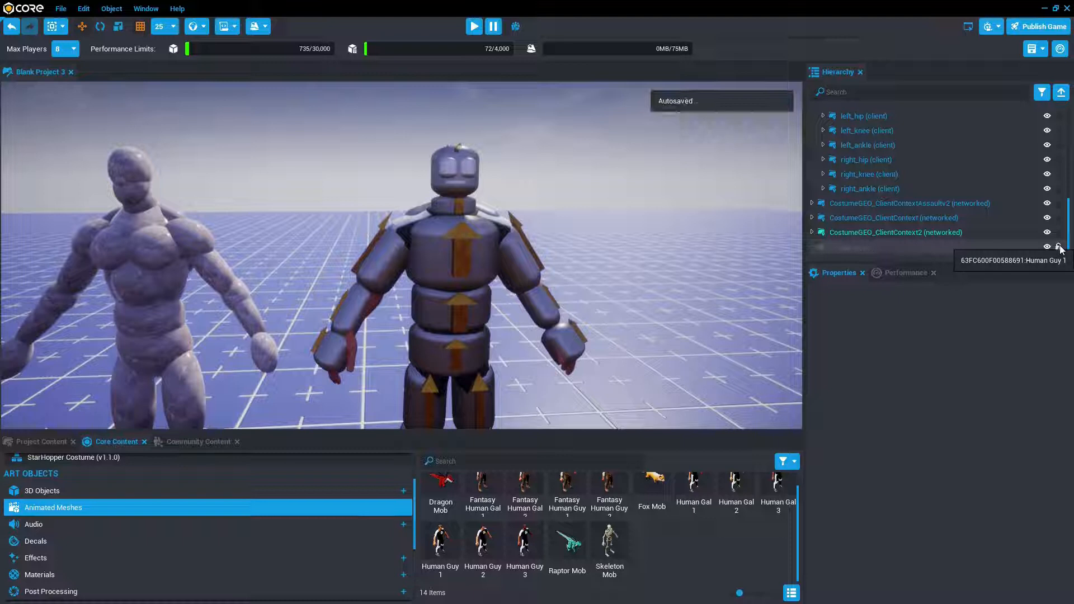
Turn off Human Guy 1's visibility in the Hierarchy
left_click(874, 188)
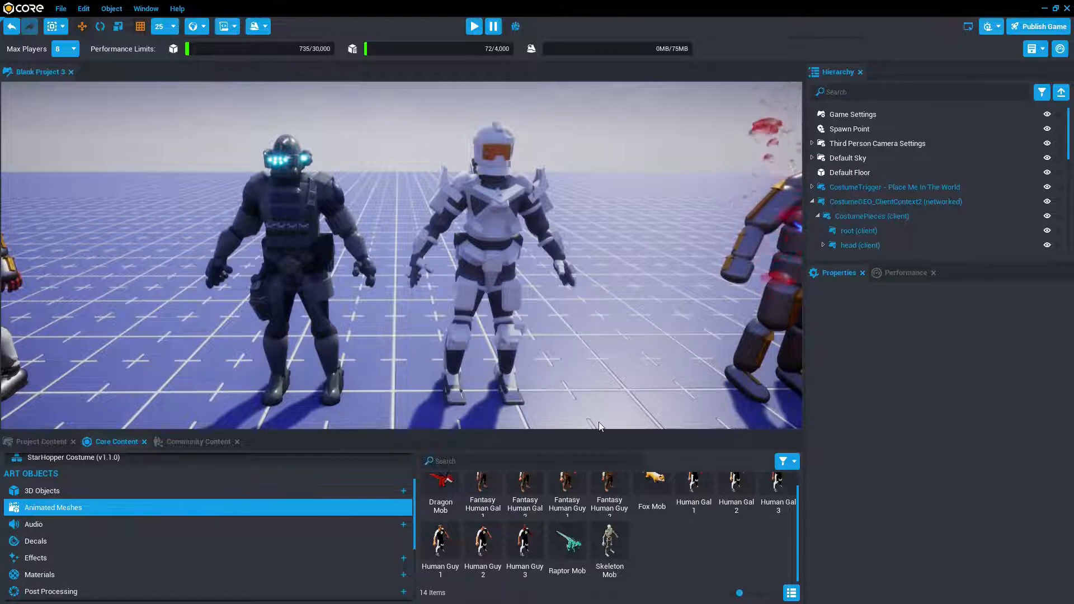
mouse_move(433, 121)
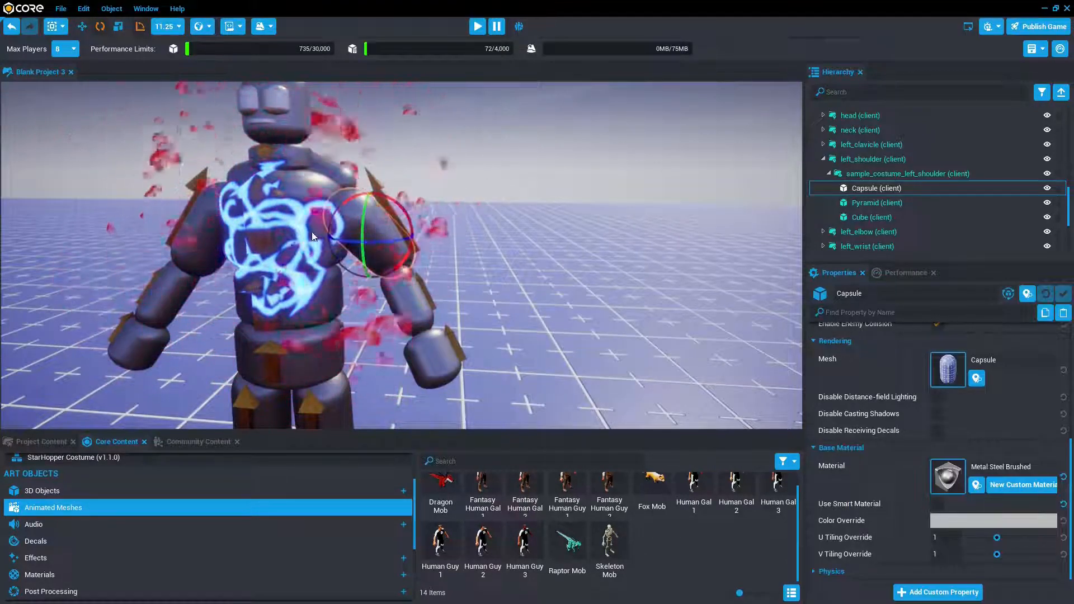
Launch a local play preview to walk up to the two costumed figures, including the glowing robot
left_click(477, 26)
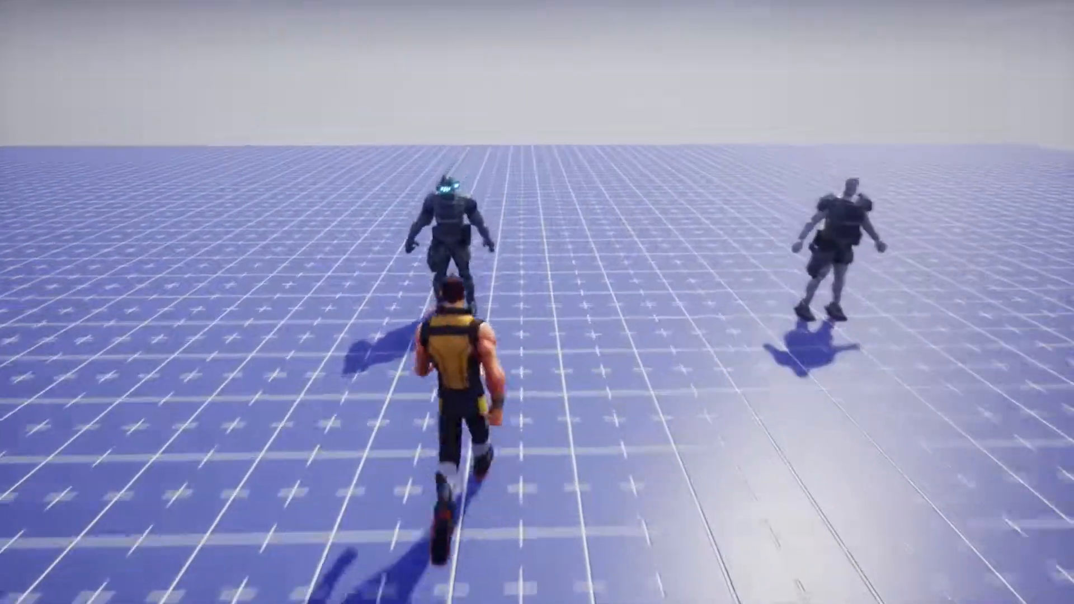